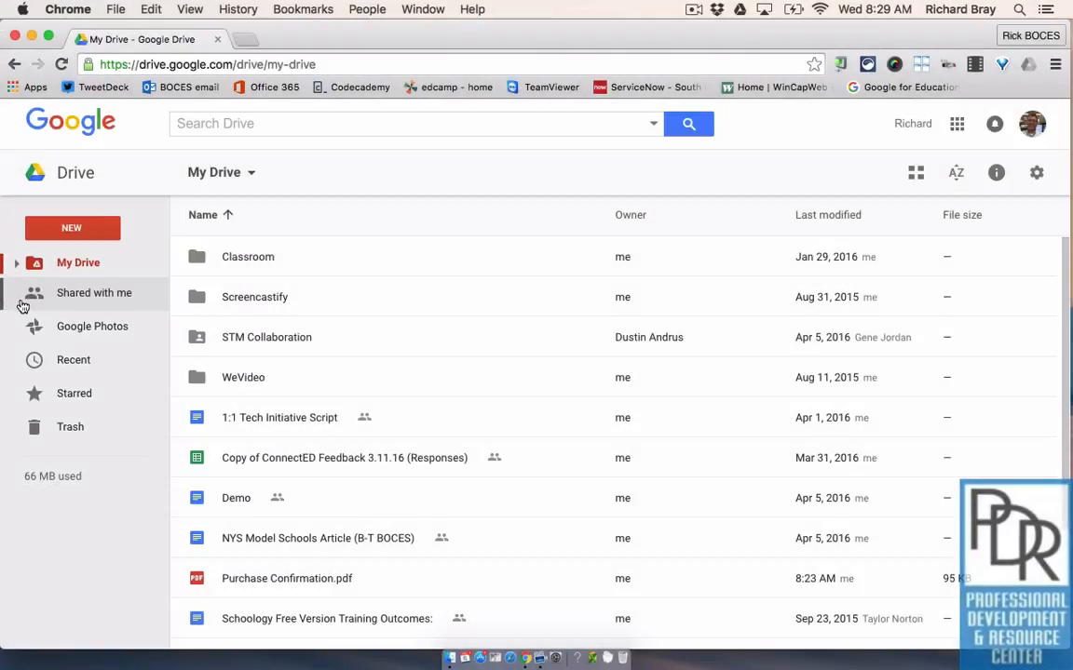
# - Show the Shared with me list, grouped by share date with colleagues' files
pyautogui.click(93, 292)
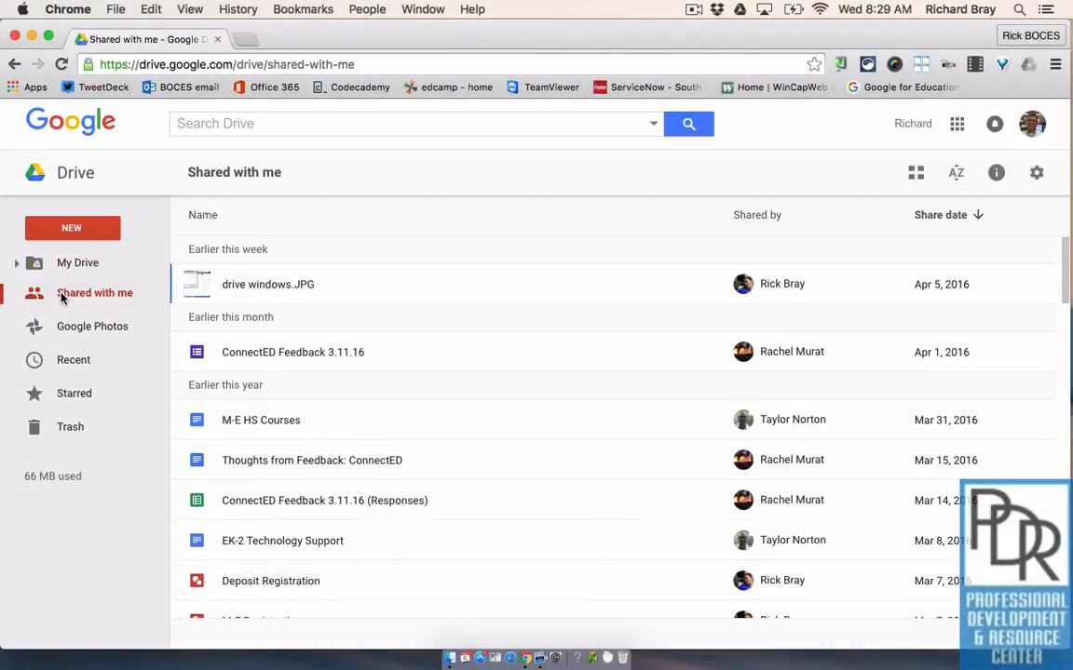